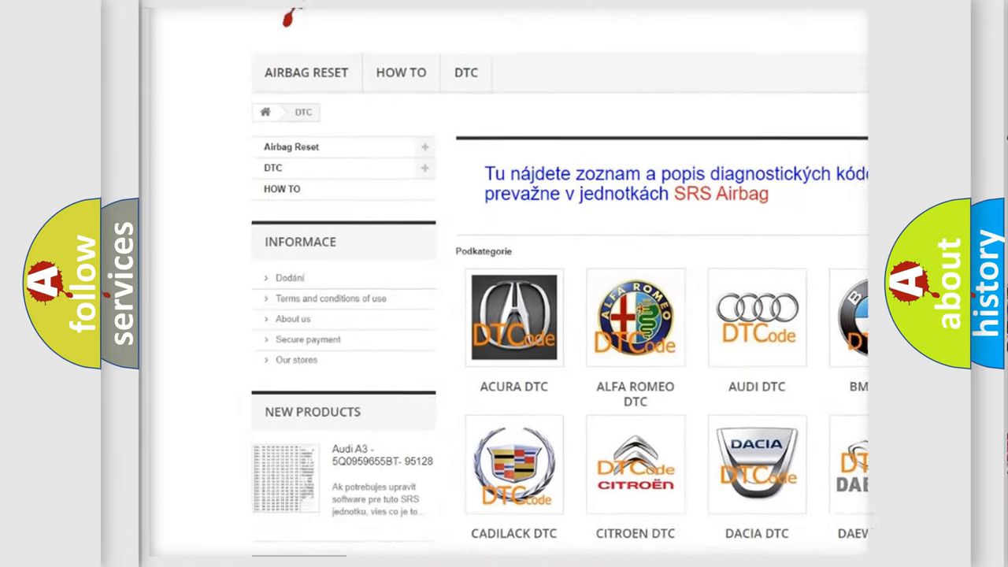
scroll(down, 3)
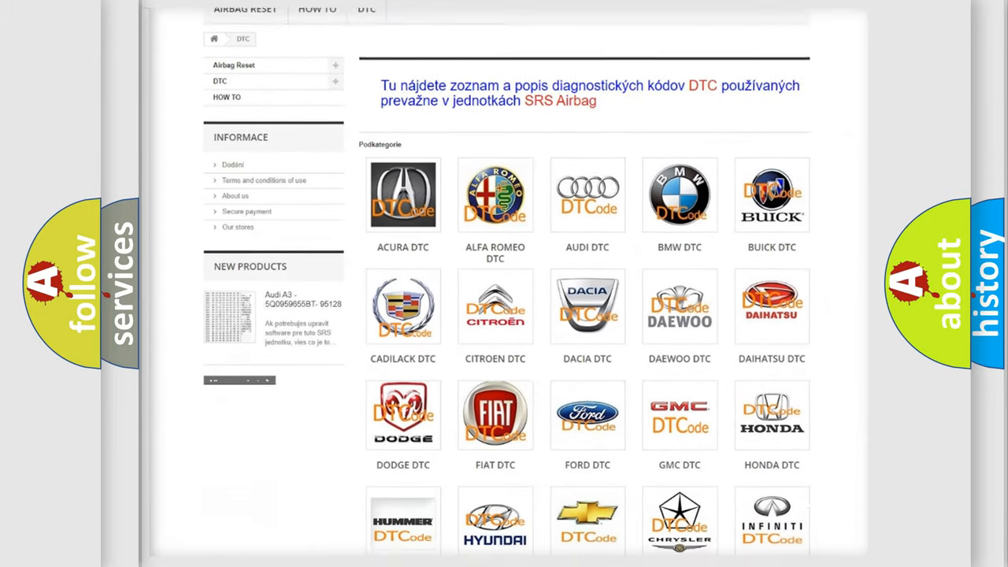
scroll(down, 3)
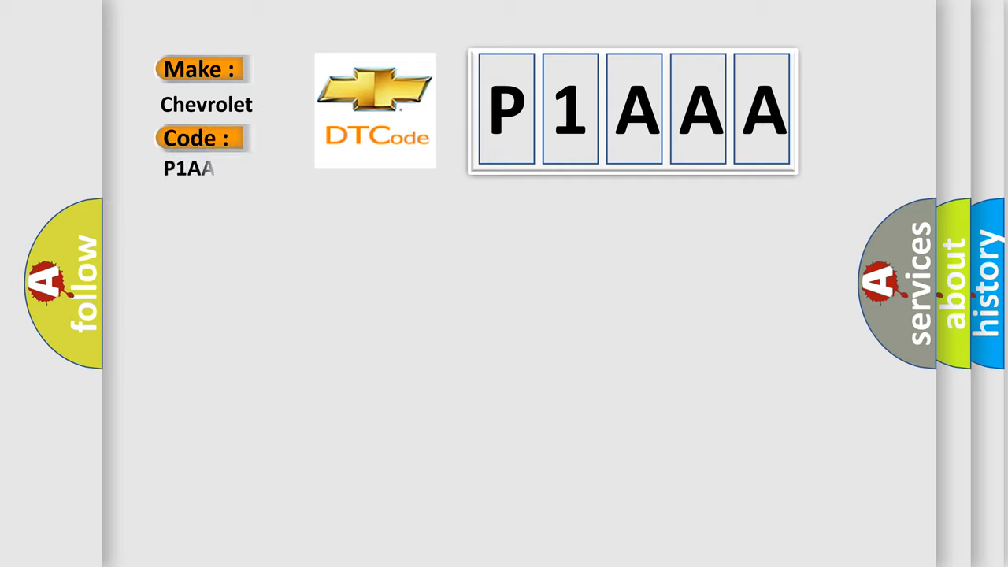
text(A)
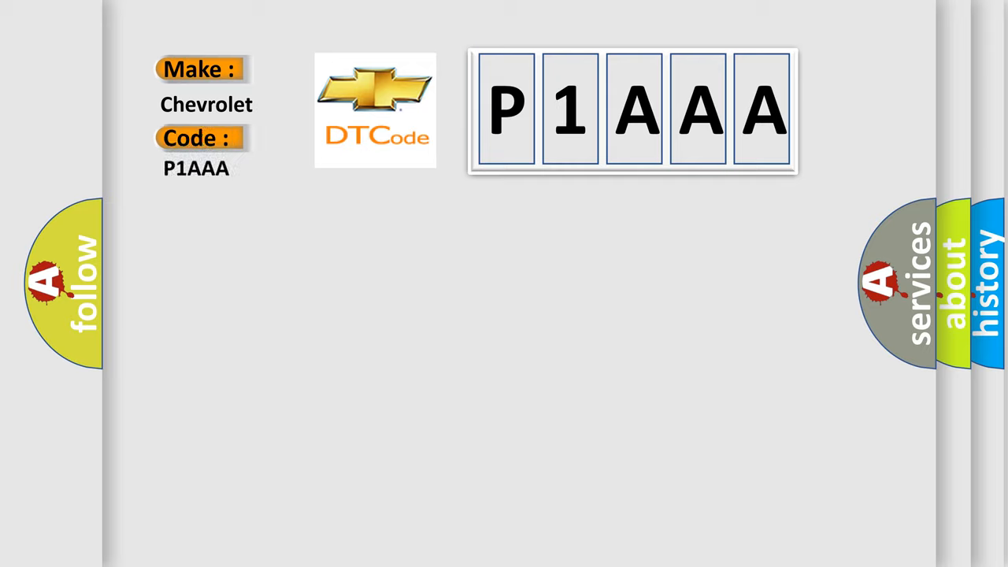